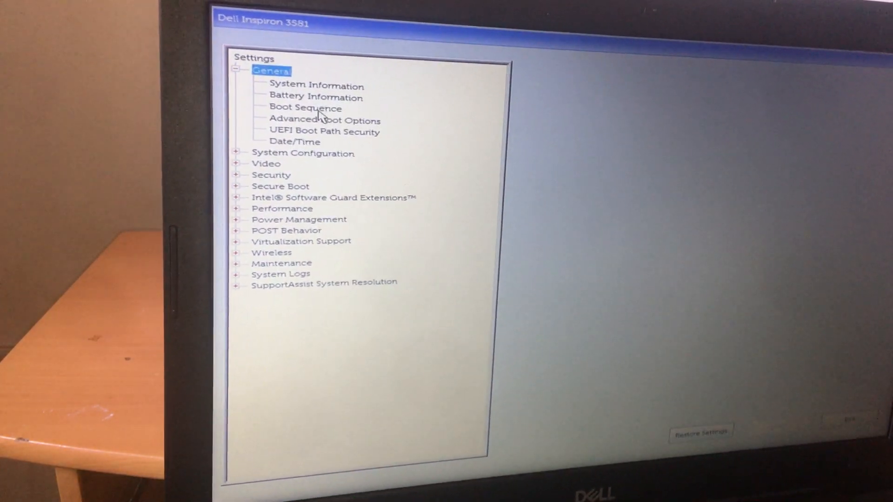
- Show Boot Sequence, then Advanced Boot Options where Legacy Option ROMs are disabled
click(305, 108)
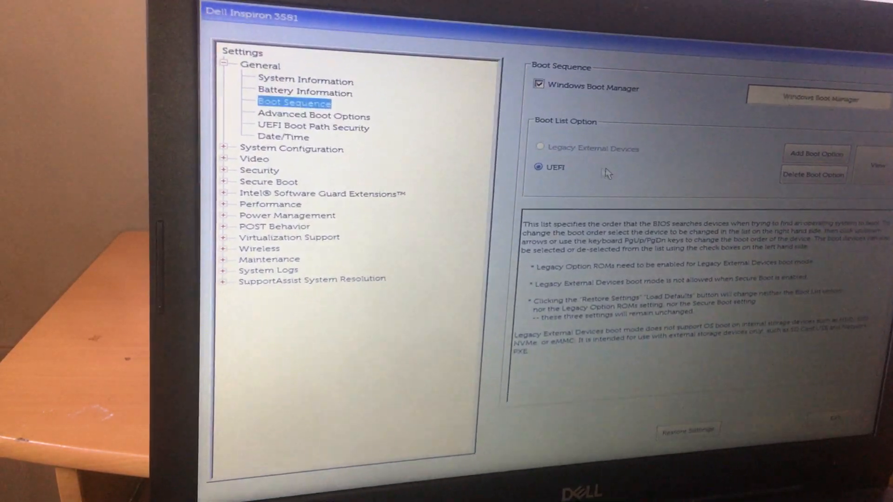
click(313, 117)
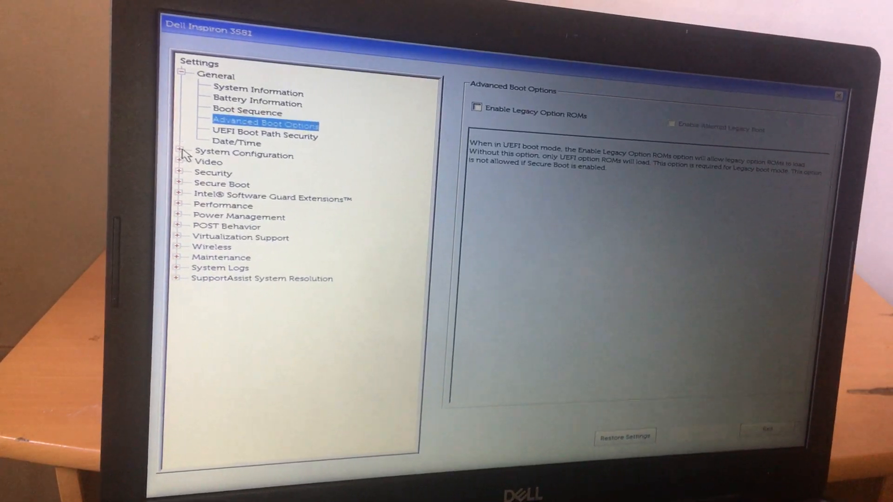
- Enable USB Boot Support under System Configuration > USB Configuration and apply the change
click(179, 153)
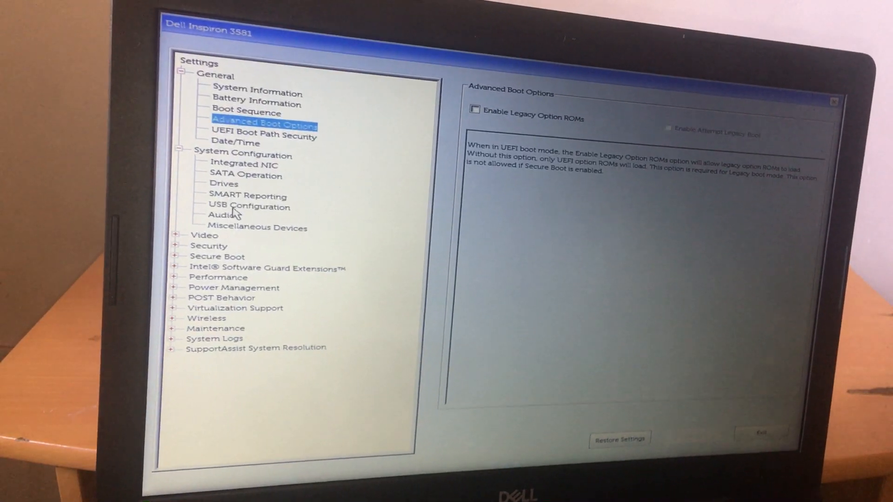
click(250, 206)
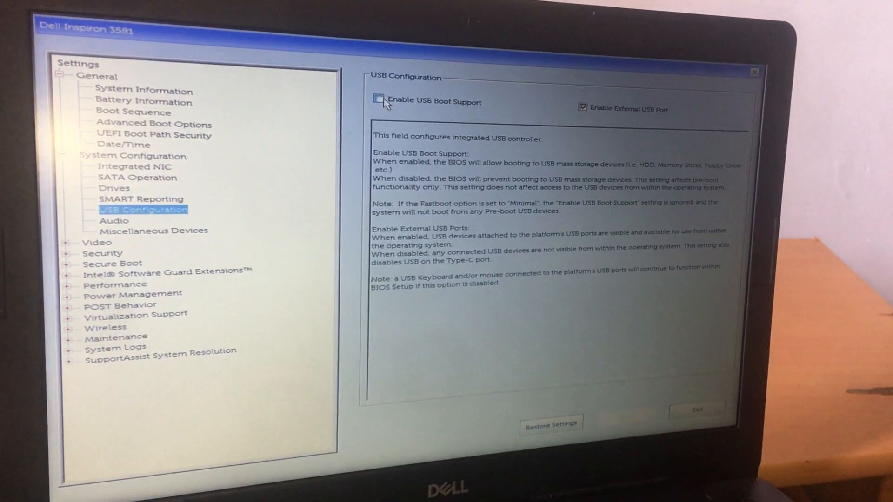
click(379, 100)
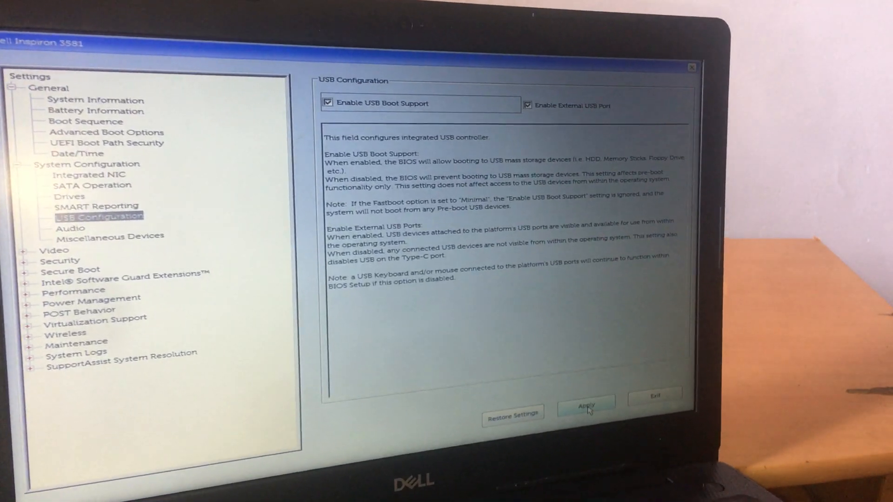
click(586, 405)
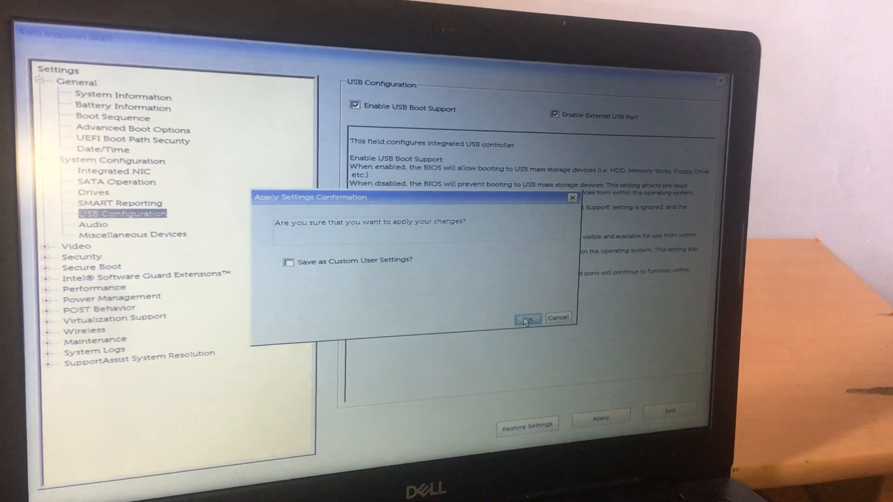
- Confirm the Apply Settings prompt to save USB Boot Support
click(527, 318)
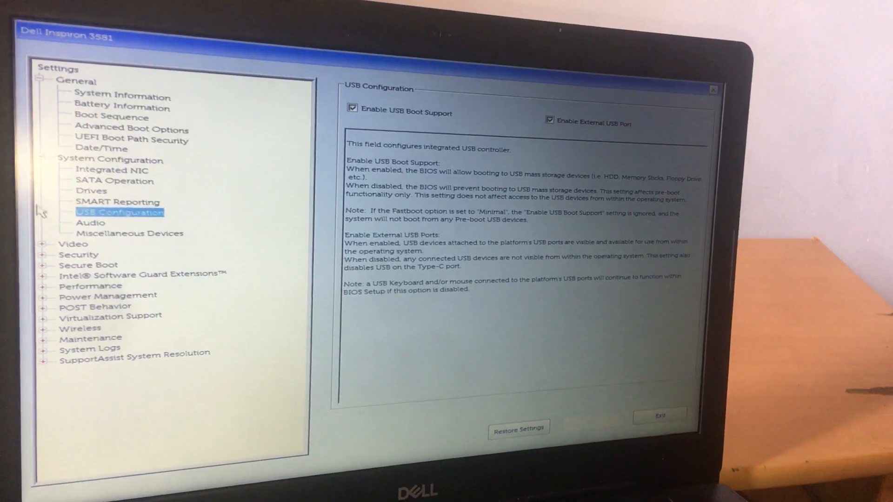
- Check Secure Boot Enable is off and Secure Boot Mode is Deployed, then exit to restart
click(51, 265)
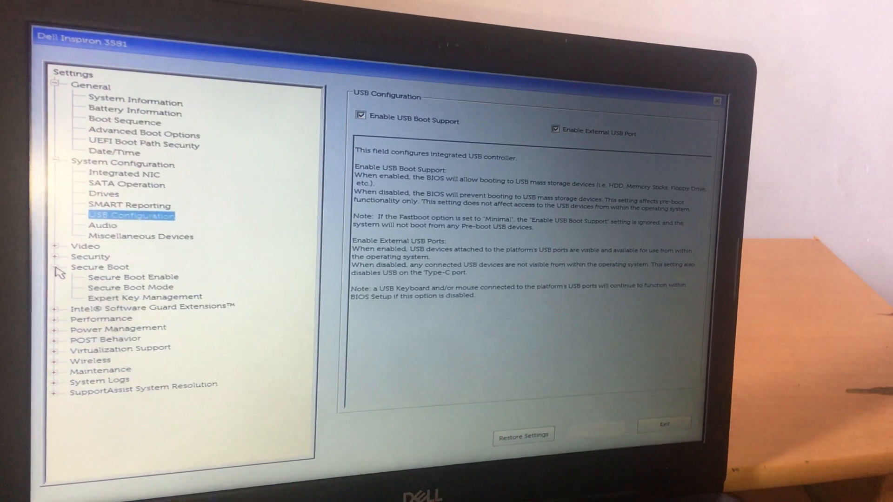
click(133, 277)
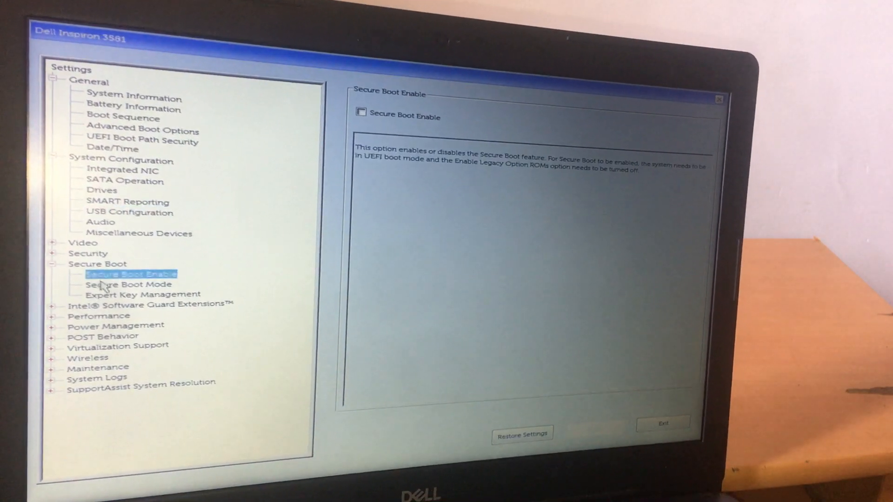
click(129, 284)
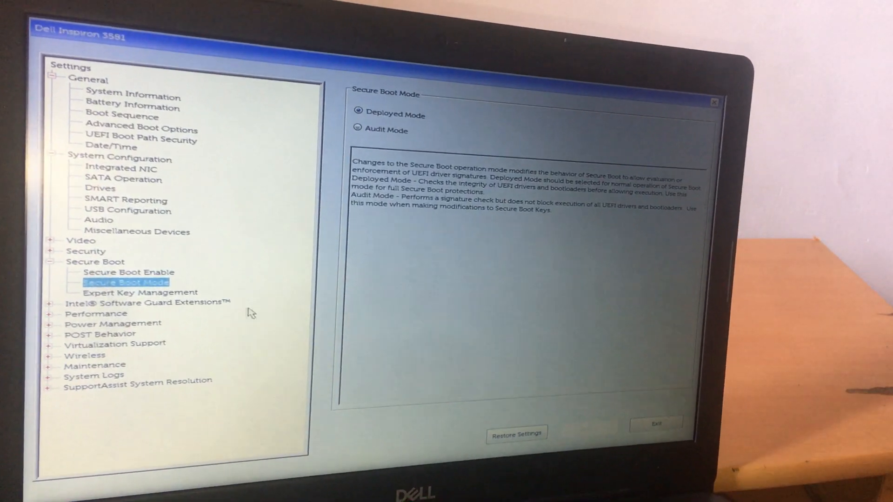
click(128, 210)
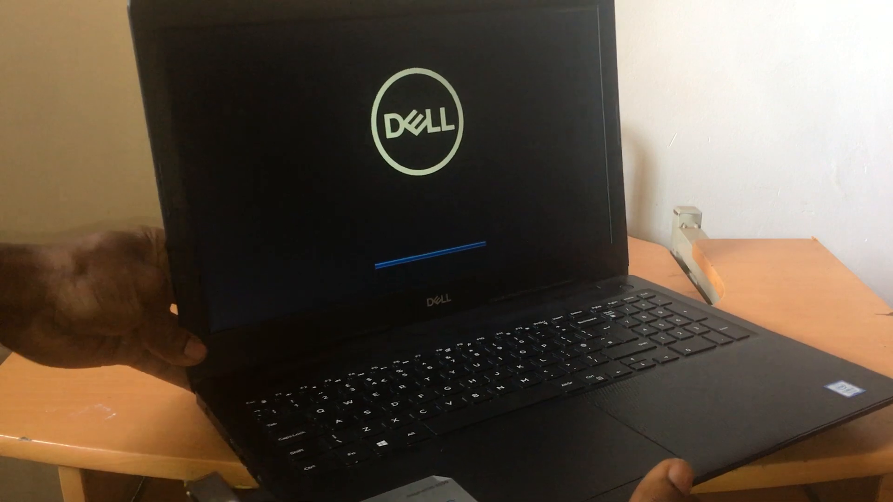
- Boot from UEFI: General UDisk 5.00, Partition 1 via the F12 one-time boot menu
key(F12)
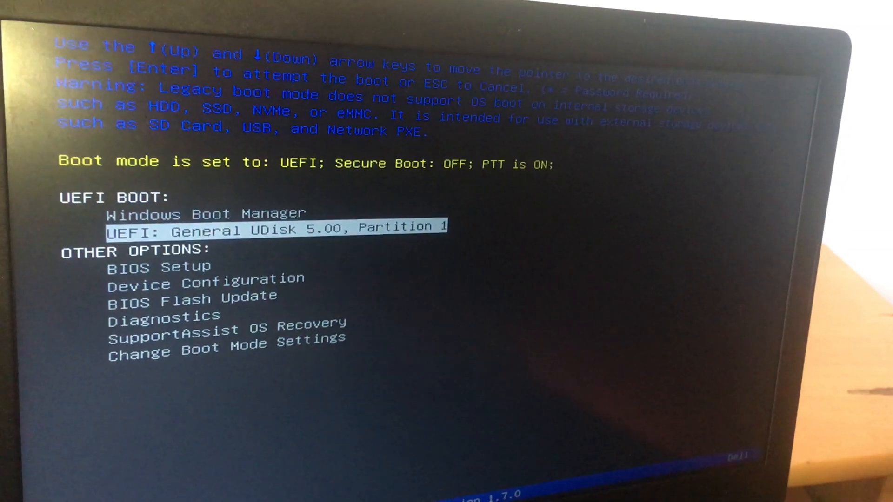
key(Return)
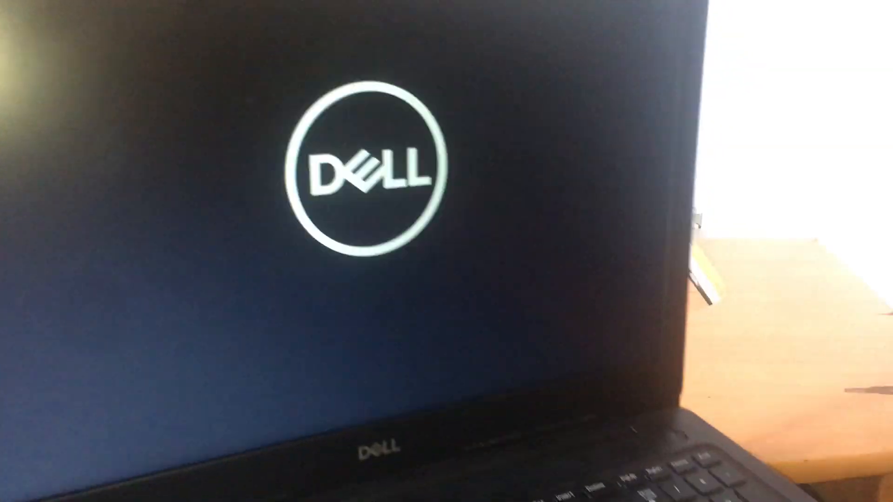